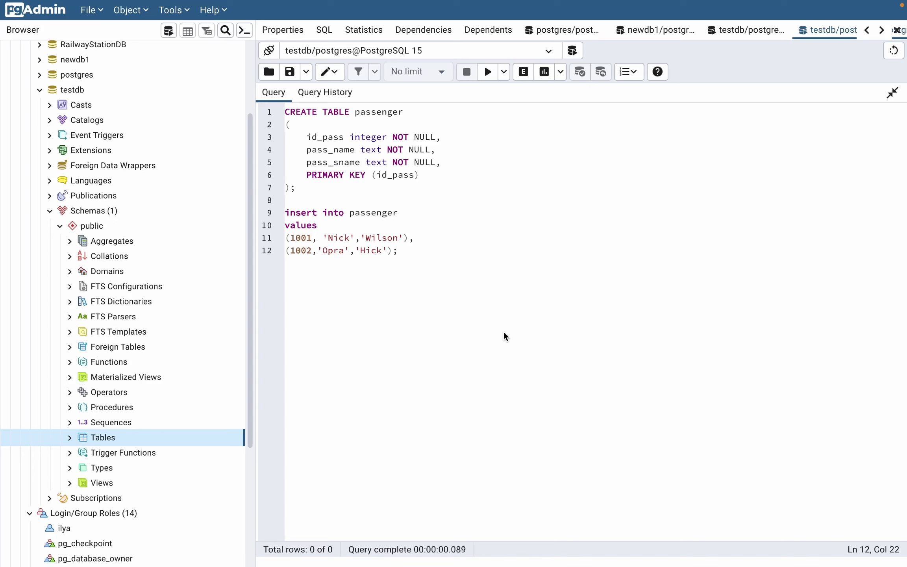
mouse_move(491, 323)
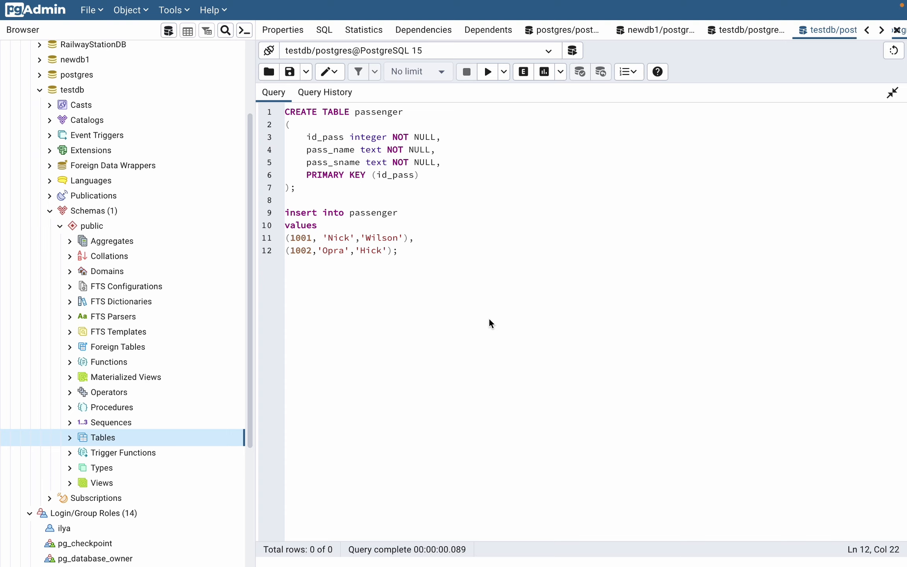
mouse_move(485, 319)
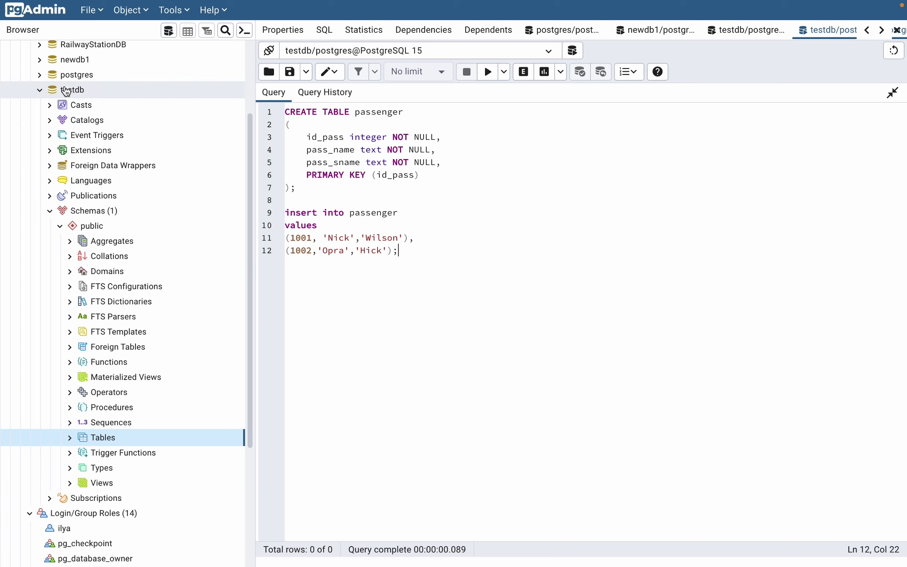
Focus the testdb database and expand its Tables list in the Browser tree.
click(71, 90)
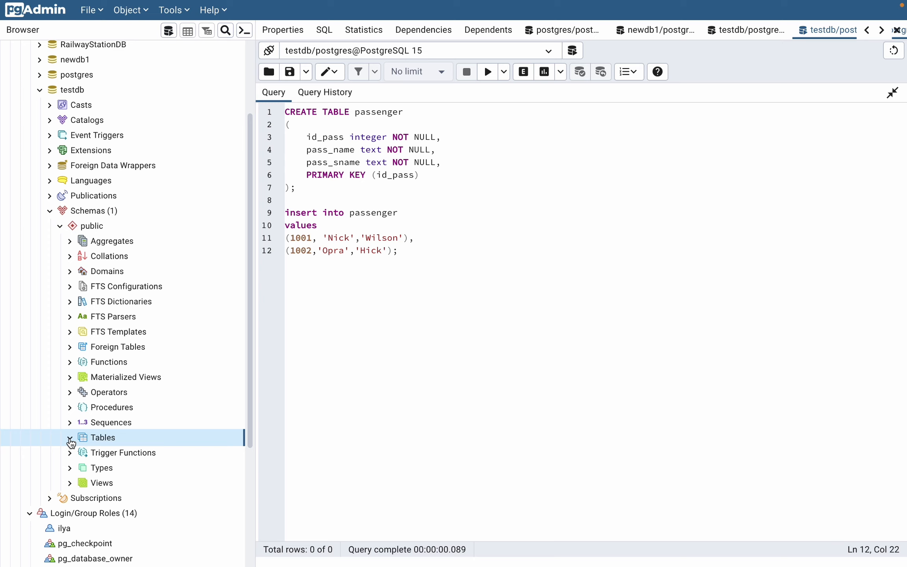
click(69, 438)
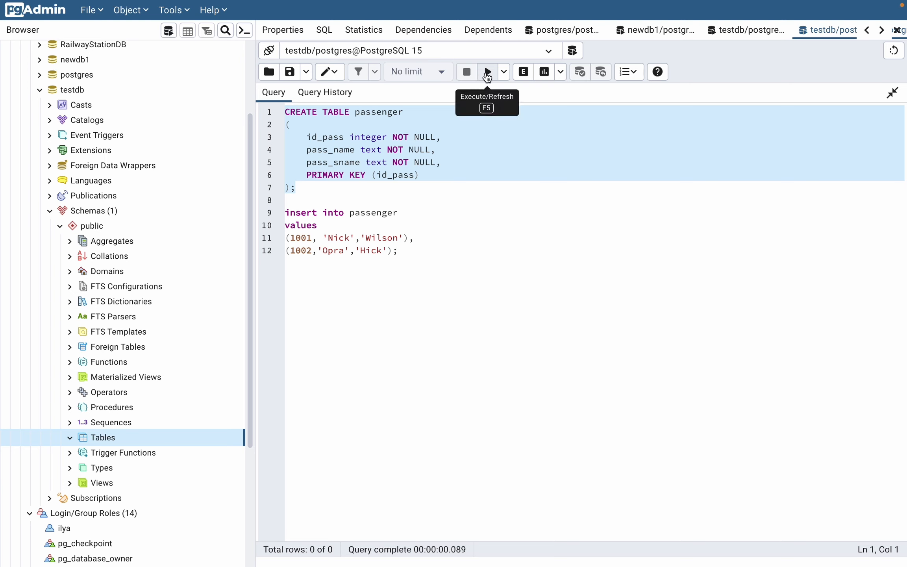
Run the CREATE TABLE passenger statement and refresh Tables so passenger appears.
click(487, 72)
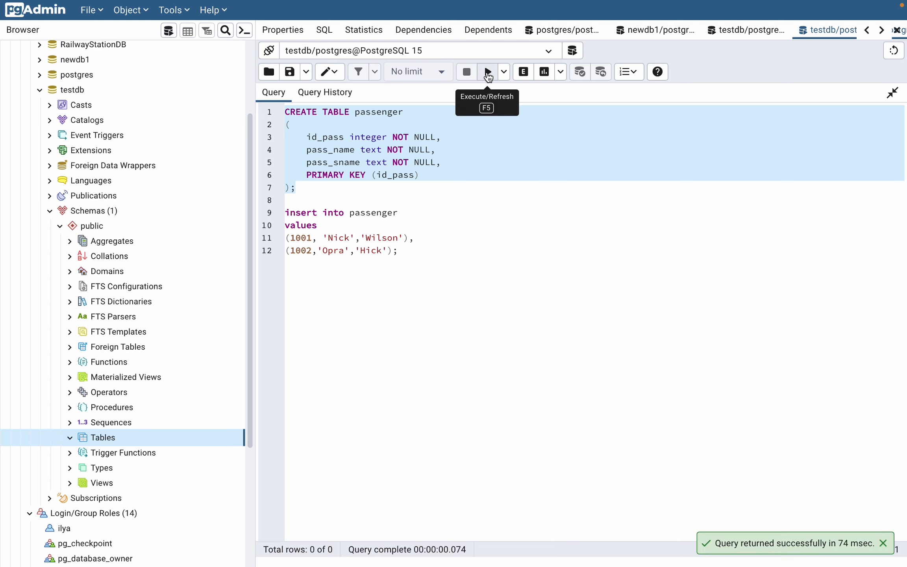
right_click(103, 437)
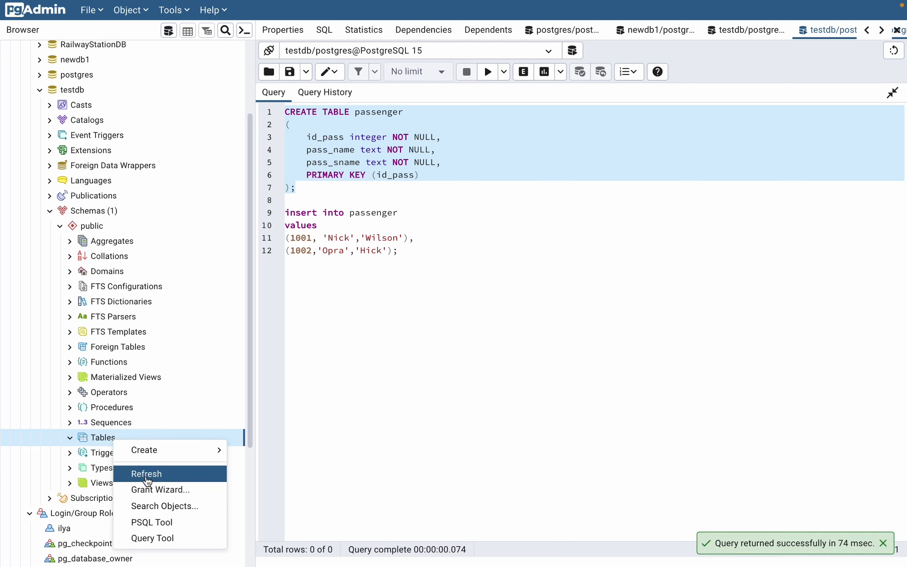
click(146, 473)
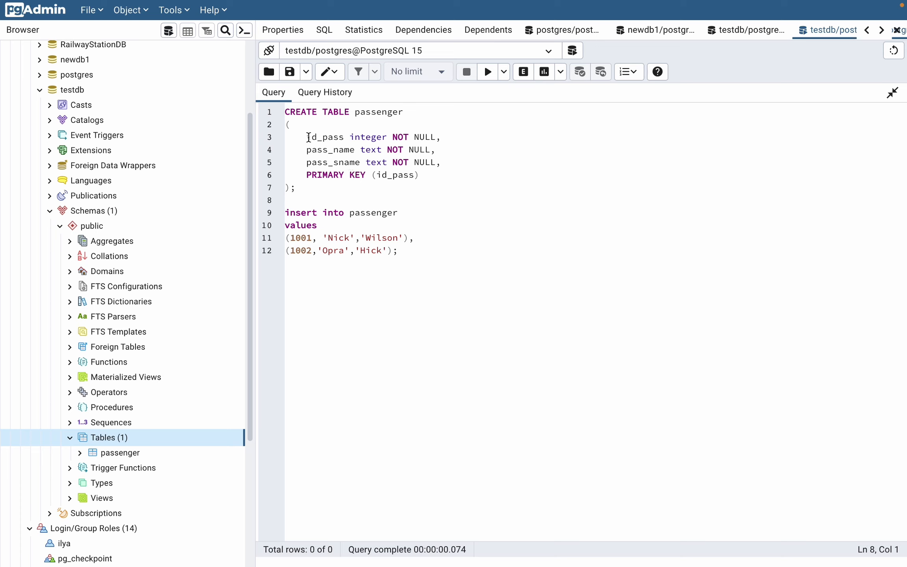
Review the id_pass and pass_sname columns, then select the two-row insert statement.
double_click(324, 137)
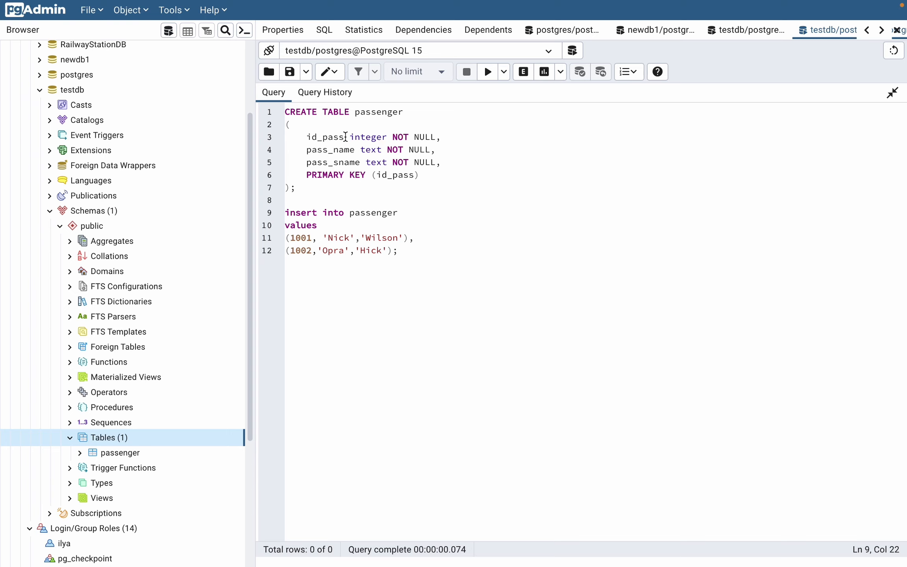
click(367, 150)
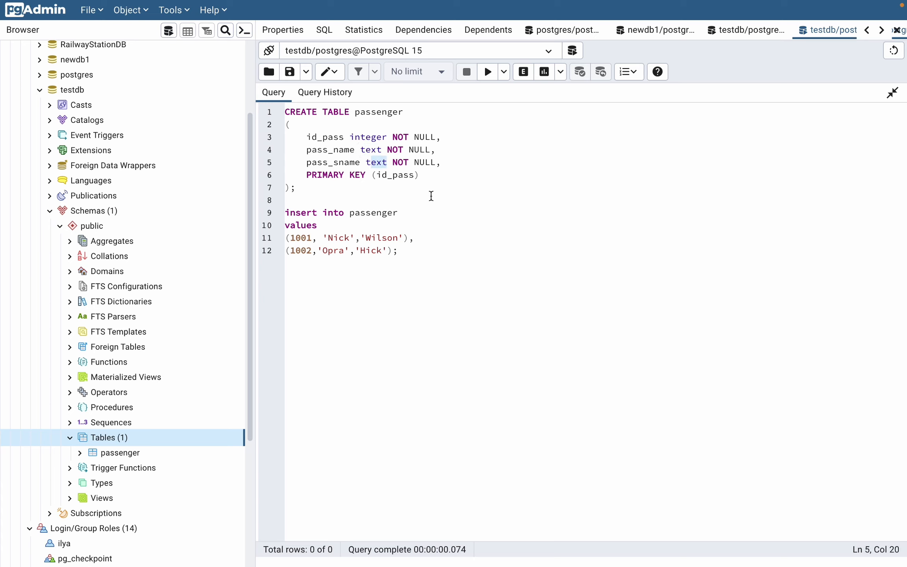
mouse_move(451, 211)
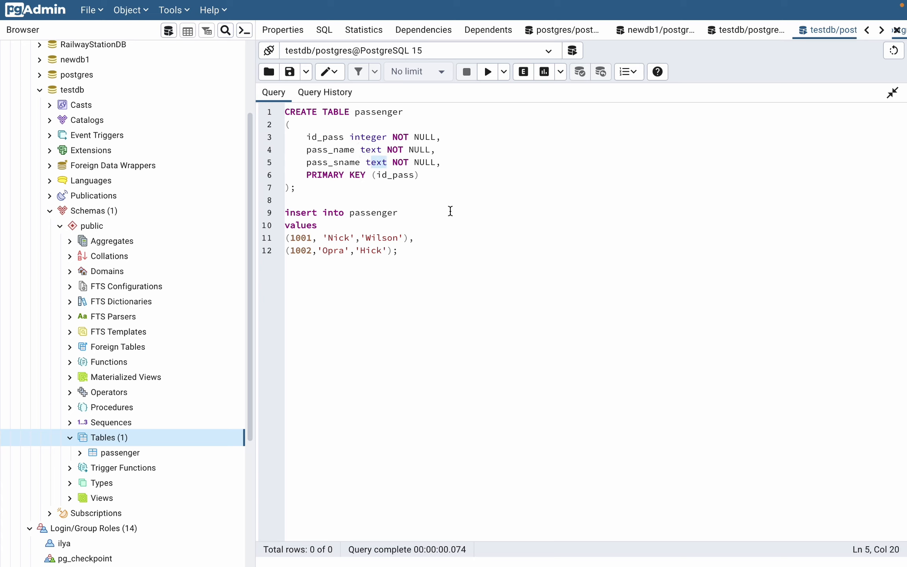
mouse_move(400, 200)
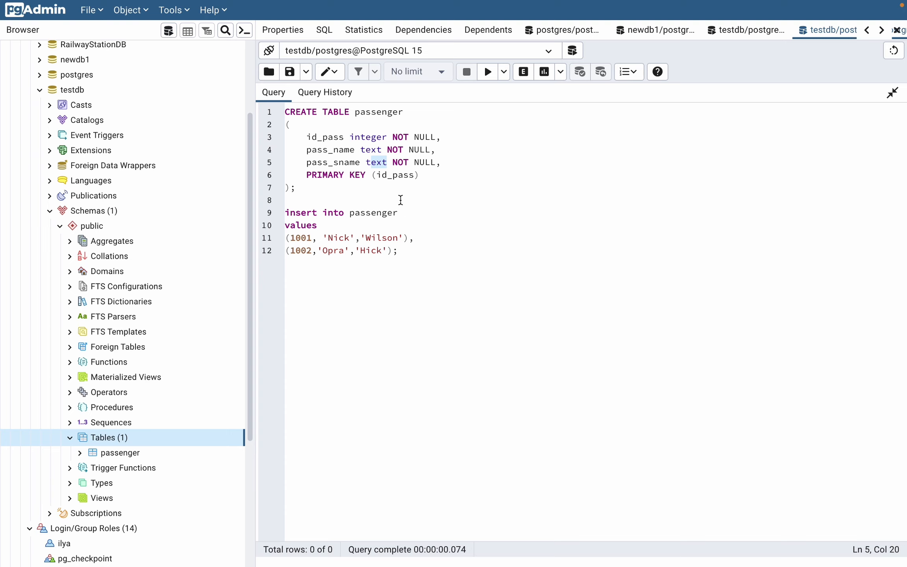
mouse_move(398, 193)
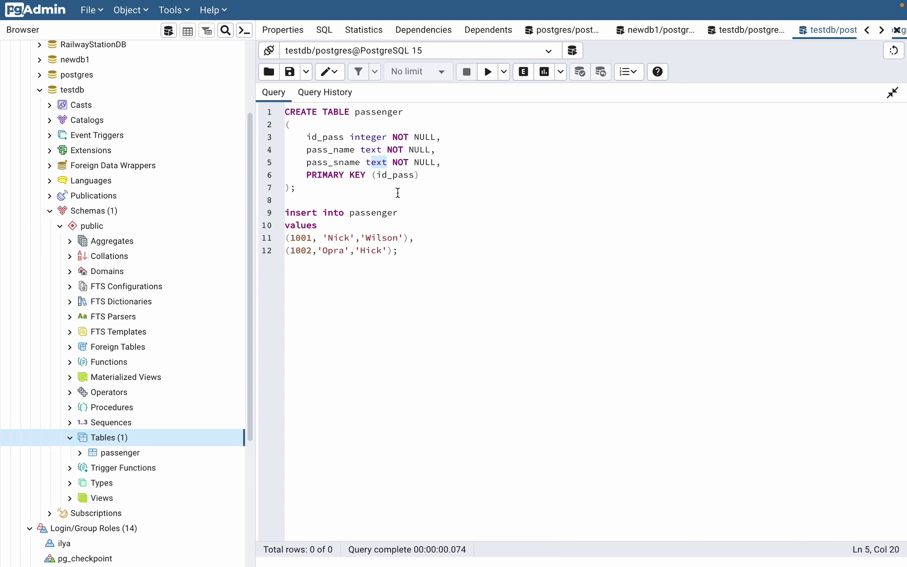
mouse_move(395, 189)
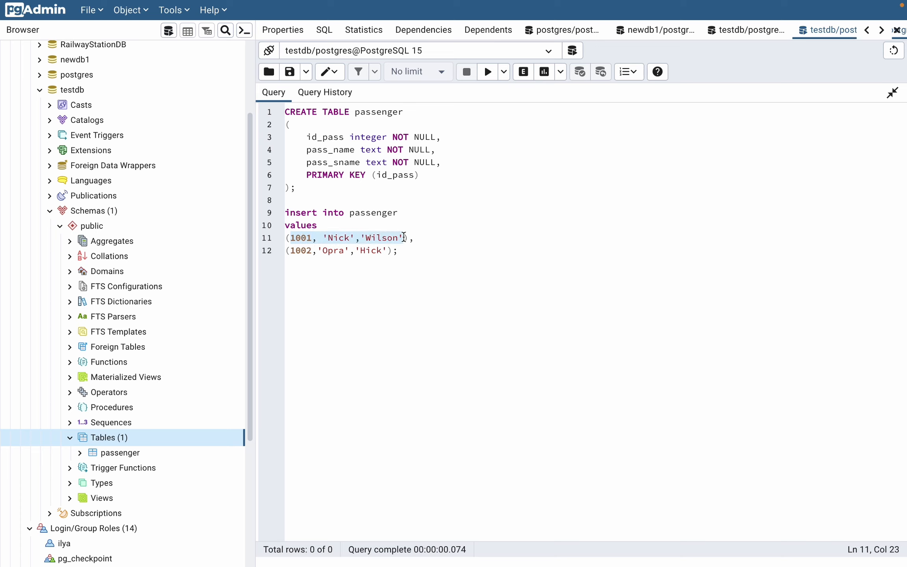
click(404, 251)
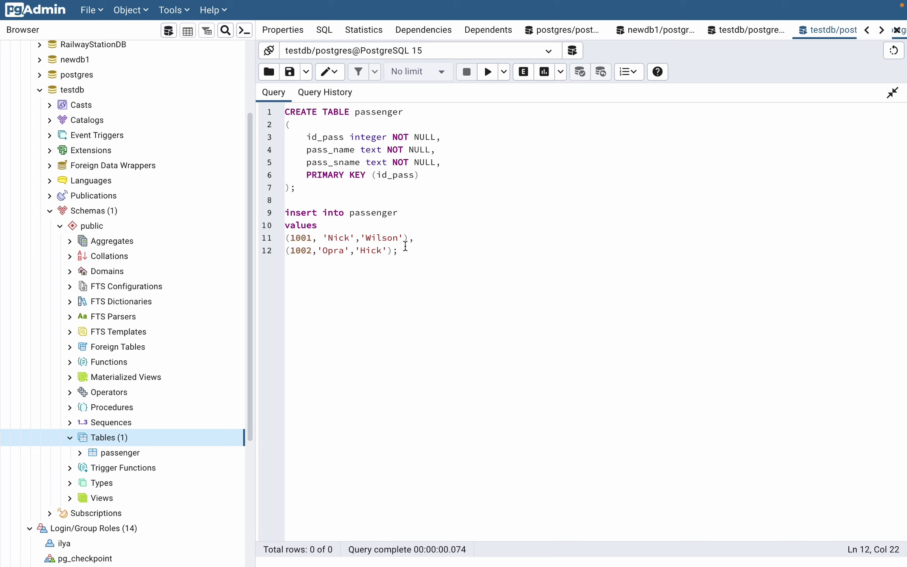
triple_click(347, 238)
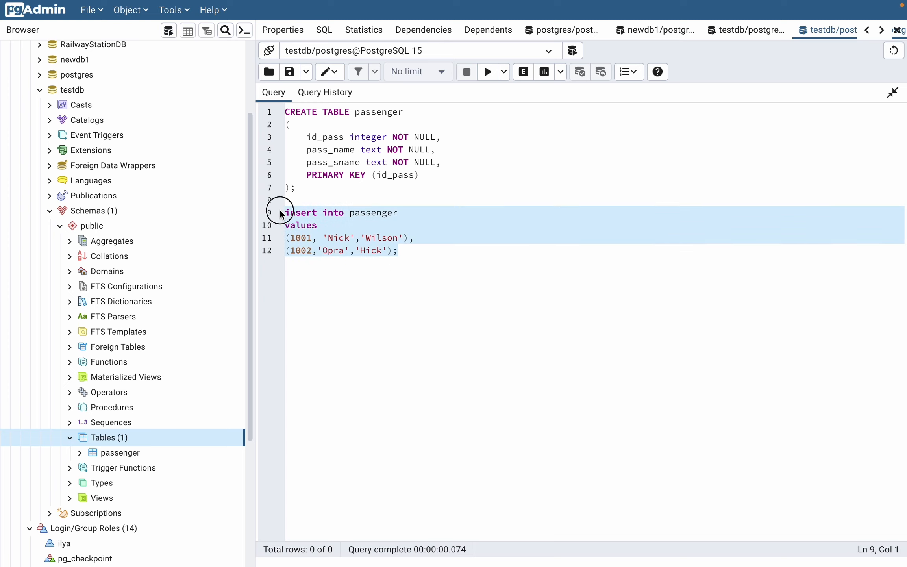
Run the Nick Wilson and Opra Hick insert, then write 'select * from passenger' below it.
click(488, 72)
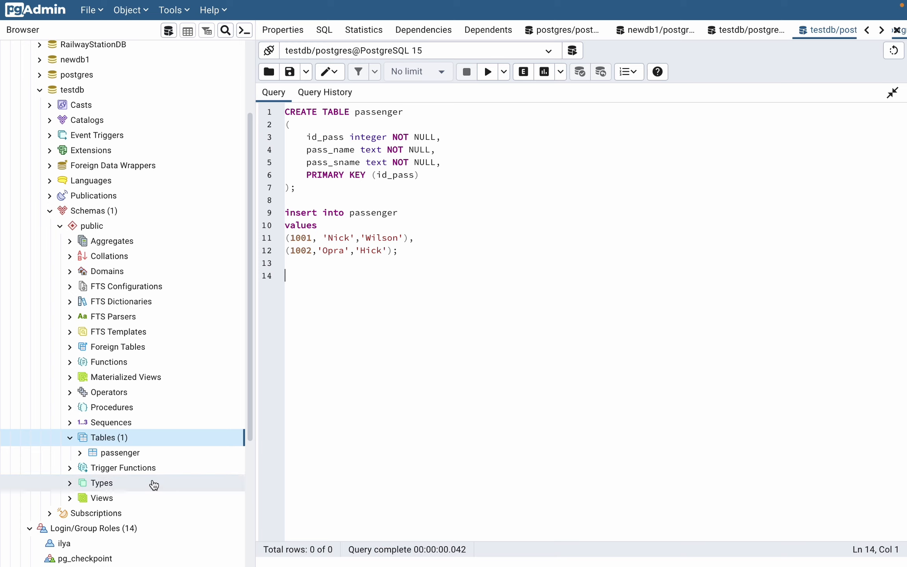
text(select)
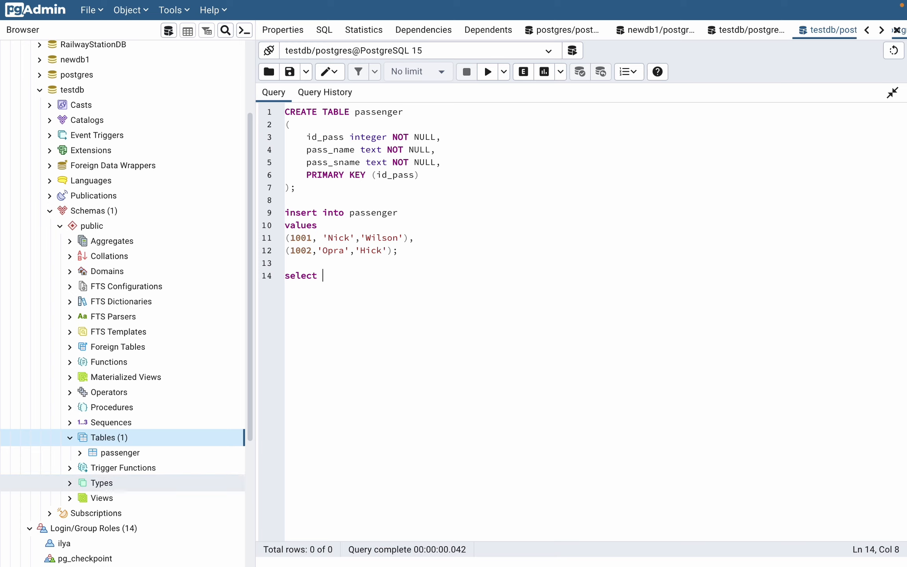
text(* from pa)
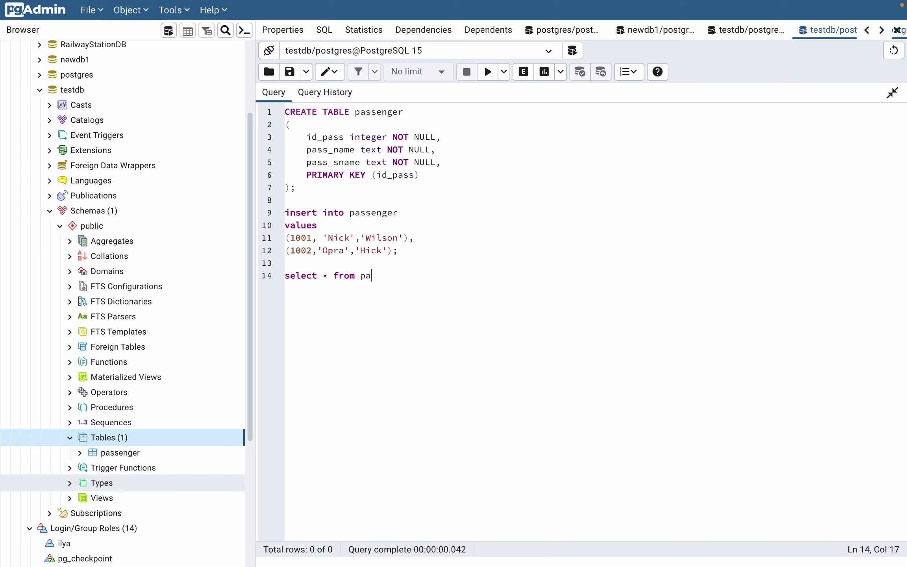
text(ssenger)
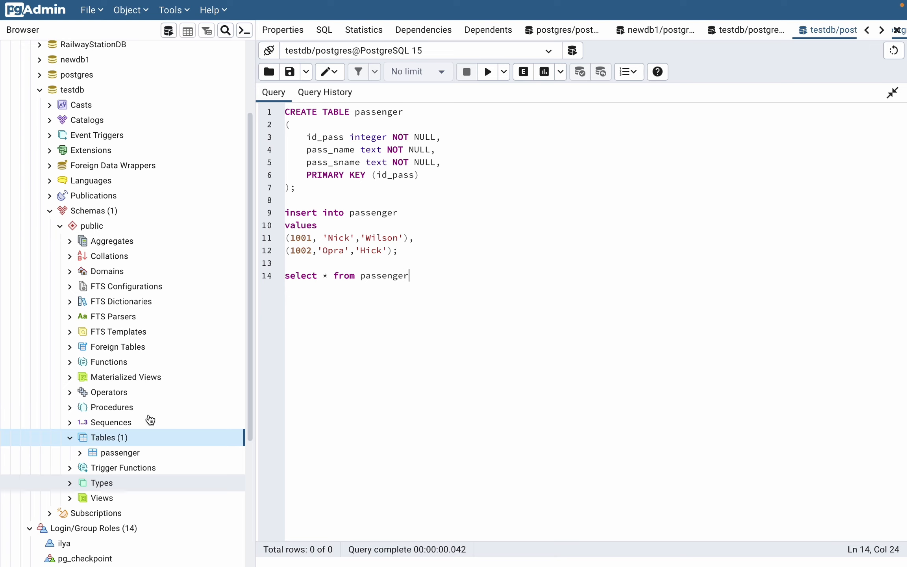
mouse_move(421, 270)
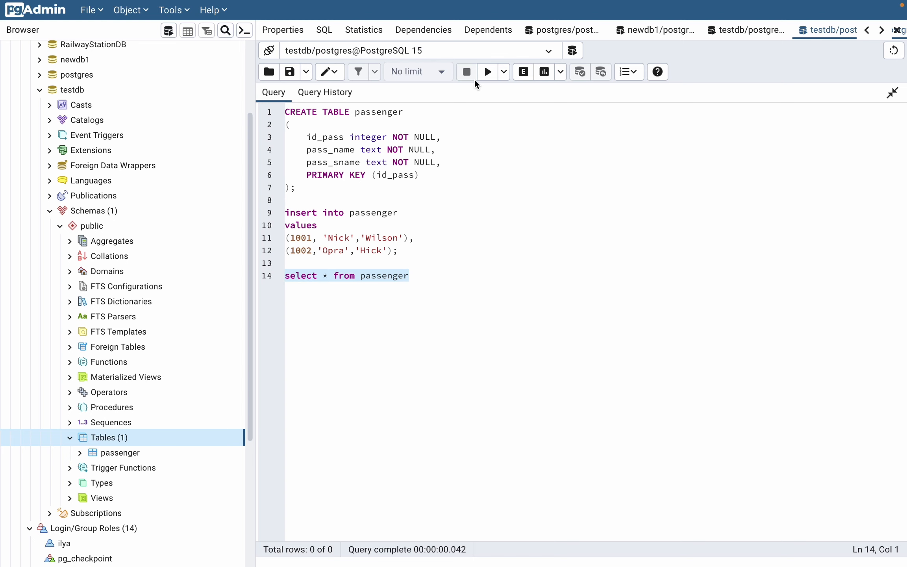
List both passenger rows, then start a second 'insert into passenger' reusing id 1001.
click(487, 71)
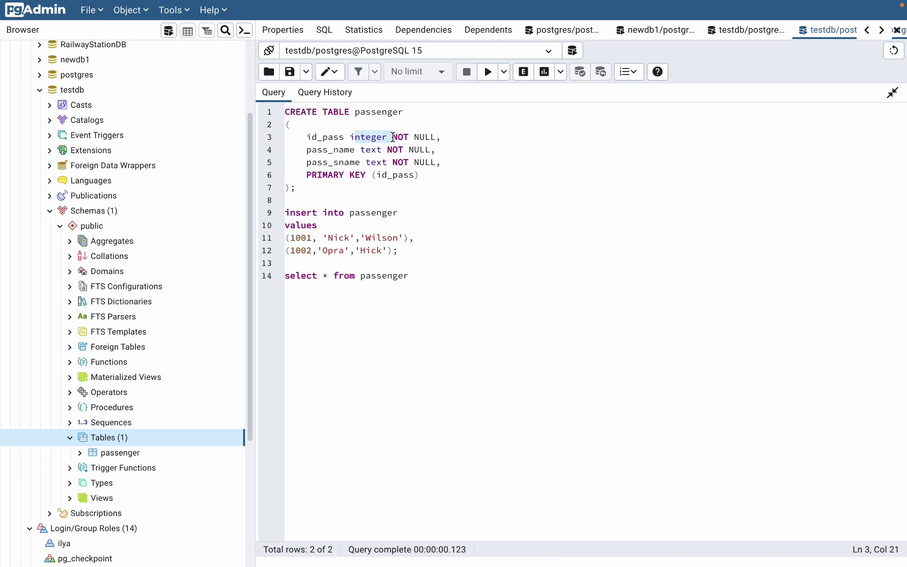
double_click(338, 238)
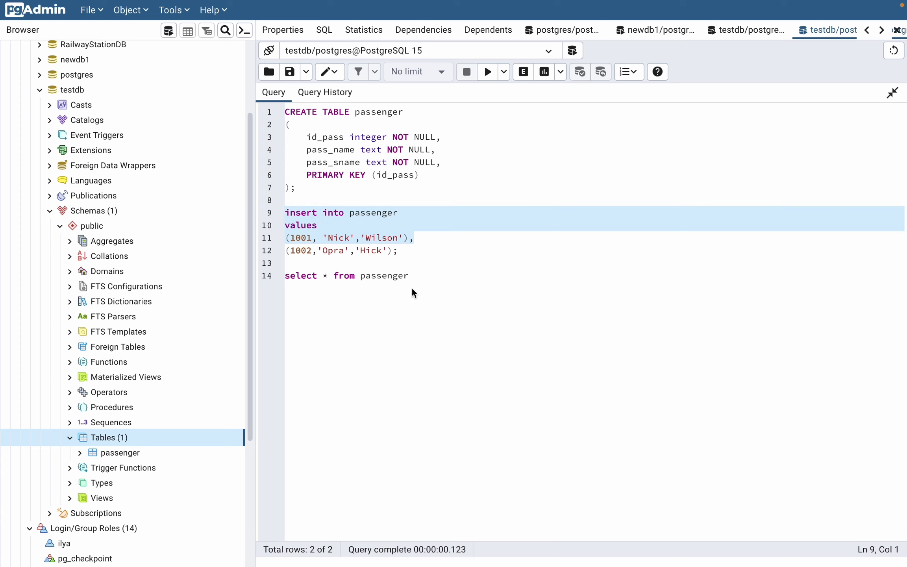
text(insert into passenger)
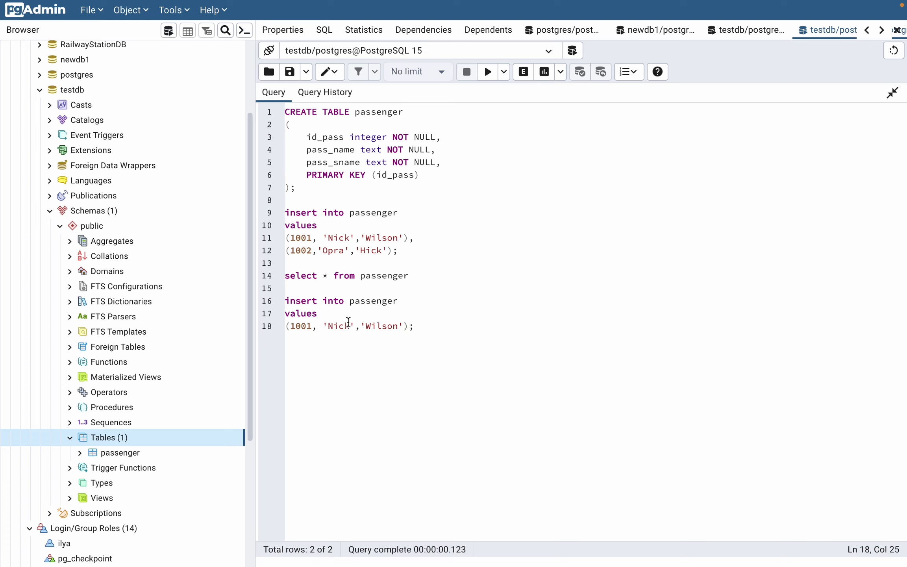
Run the repeated id 1001 insert and hit the duplicate-key error on passenger.
double_click(339, 326)
text(123)
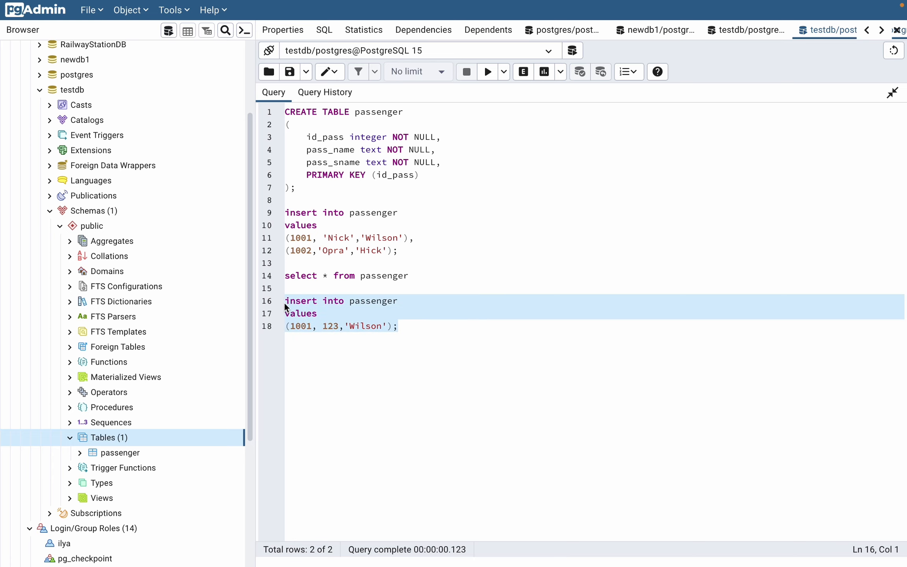
click(489, 72)
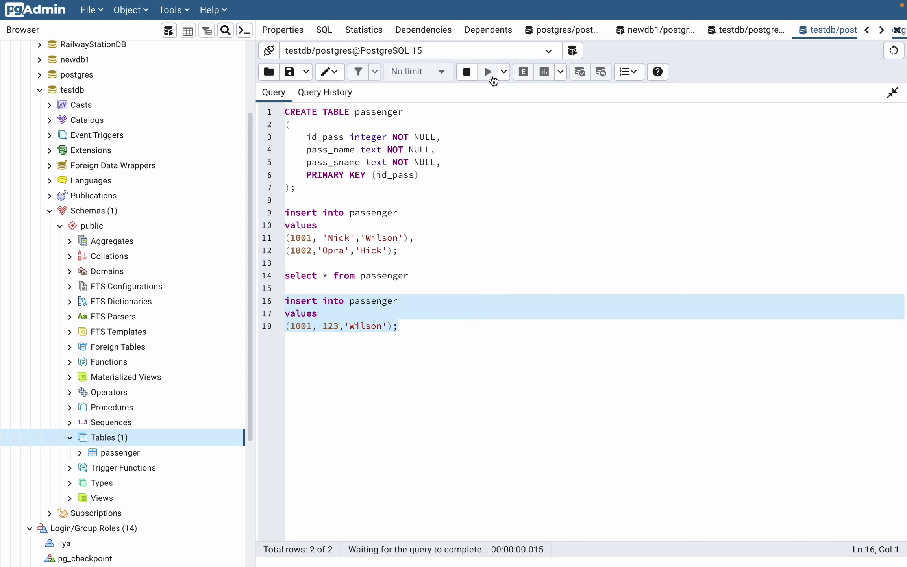
click(488, 72)
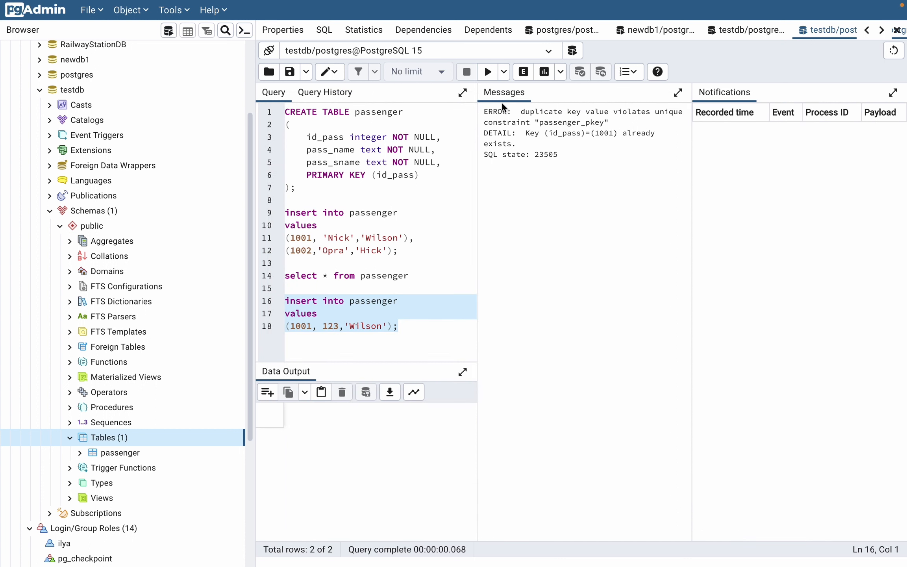
mouse_move(529, 130)
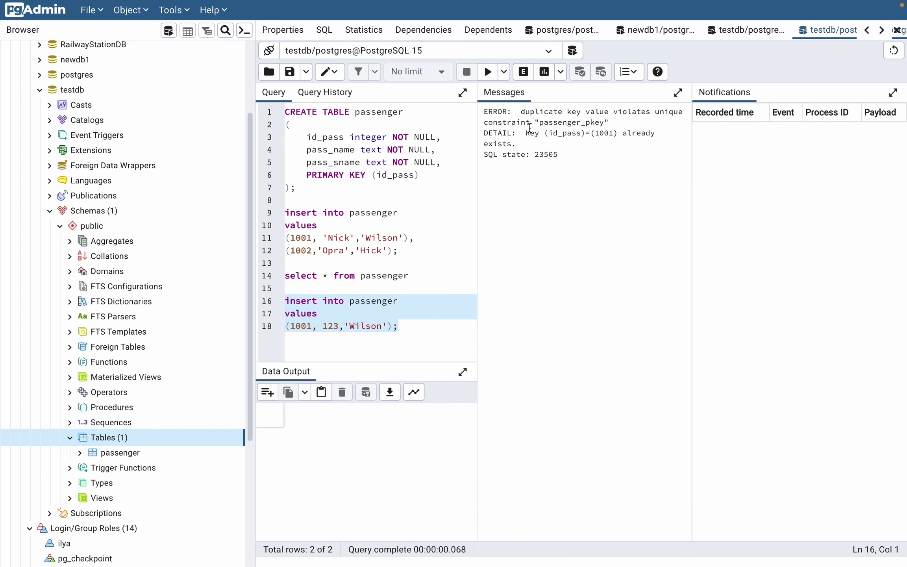
click(367, 312)
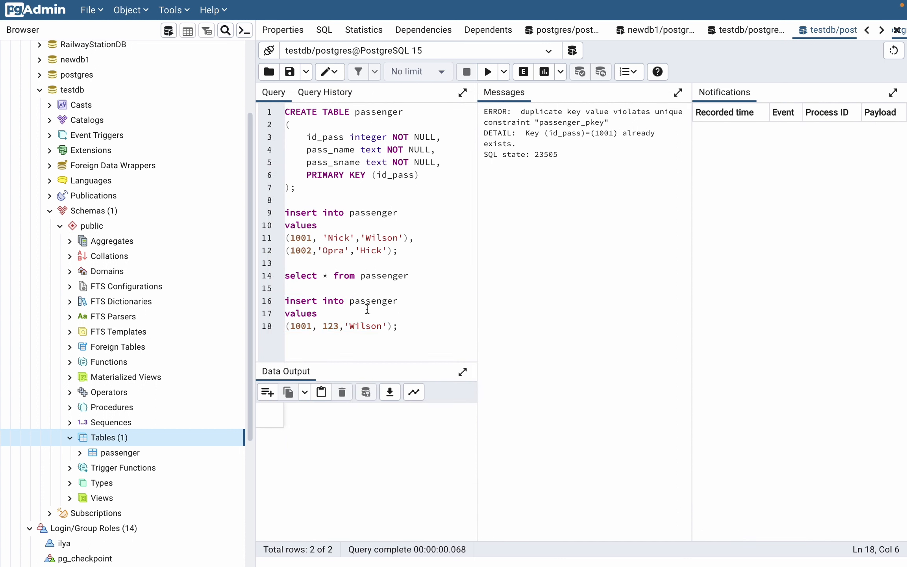
Change the insert's id to 1003 and run it so one row is added successfully.
text(1003)
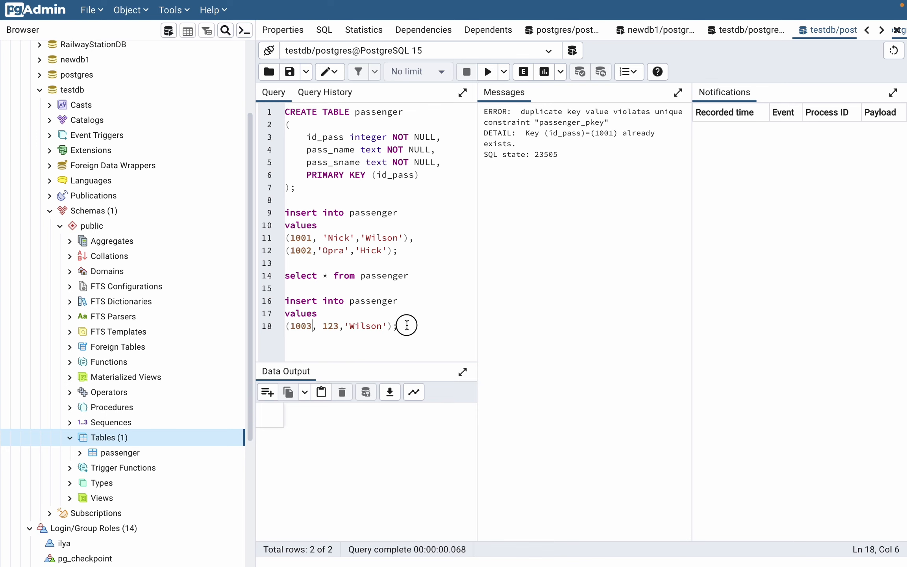
click(488, 71)
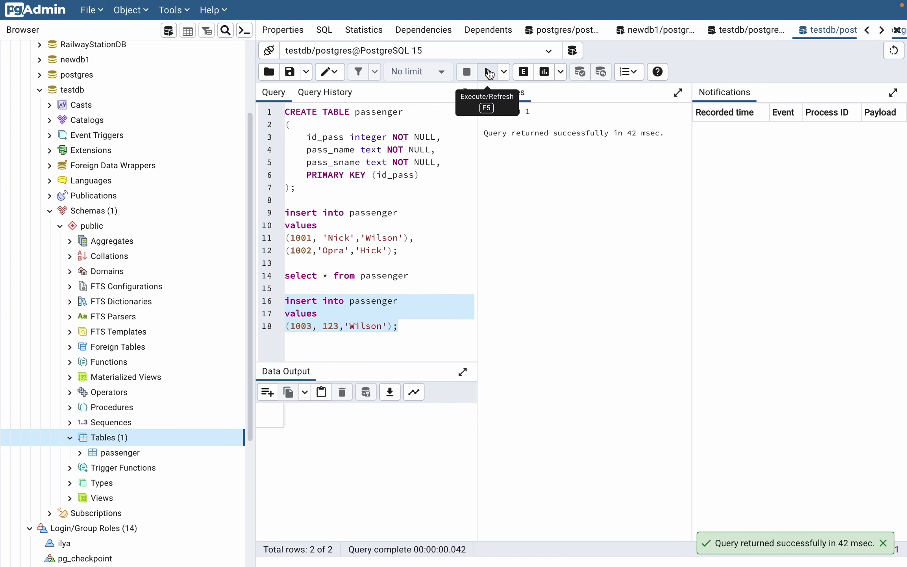
click(487, 72)
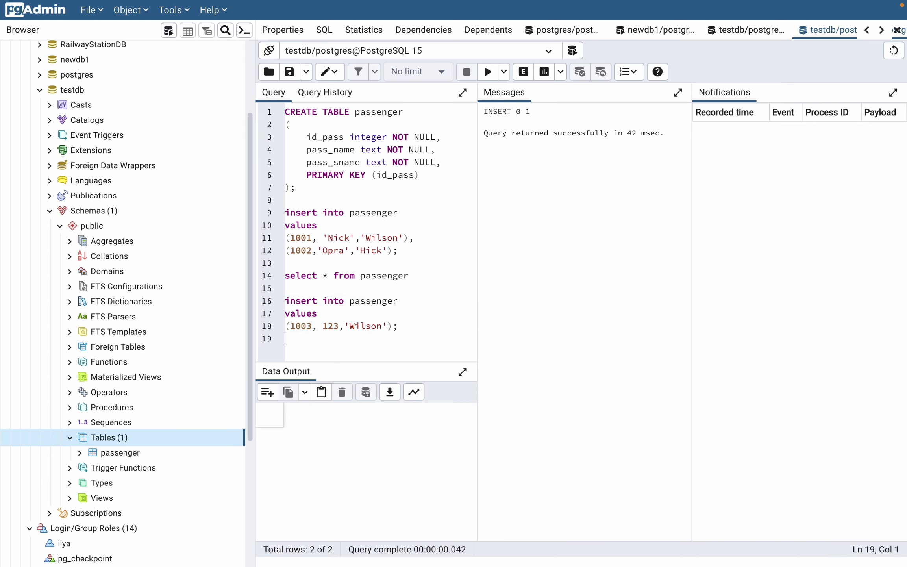
click(297, 275)
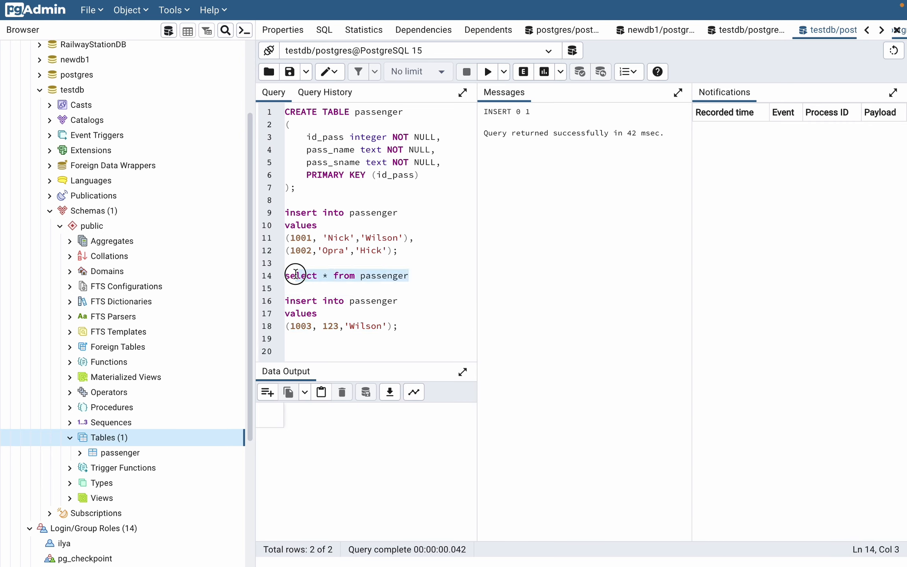
Run 'select * from passenger' to return three rows including id 1003.
click(488, 72)
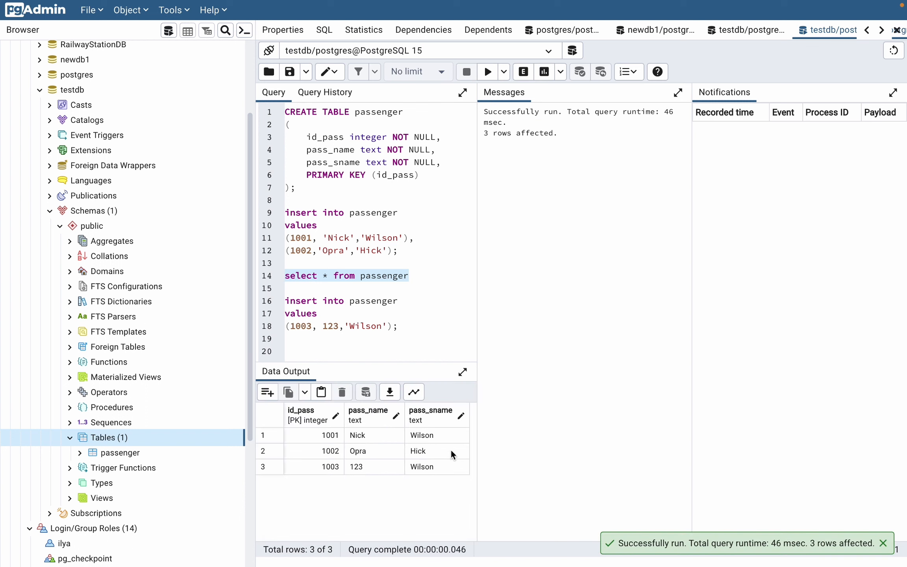
mouse_move(364, 477)
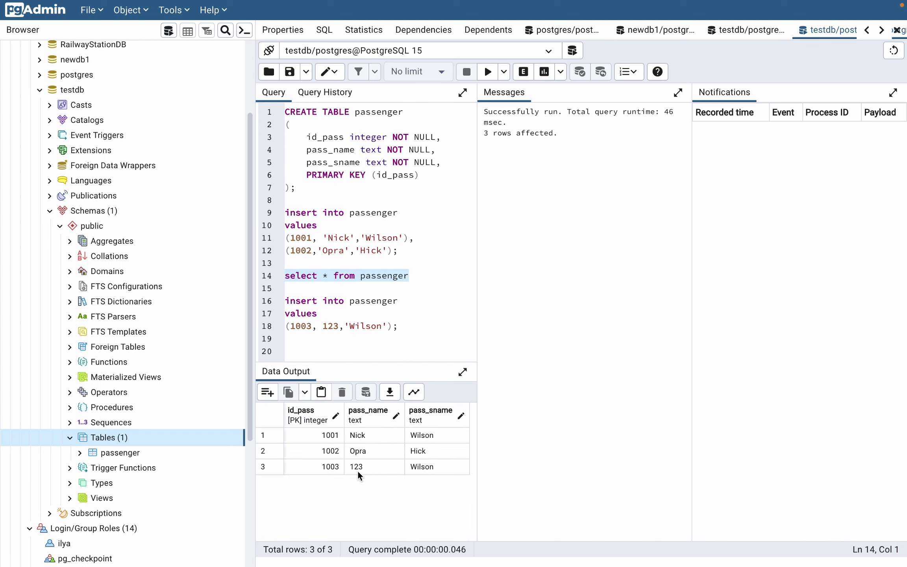
mouse_move(364, 474)
text(1)
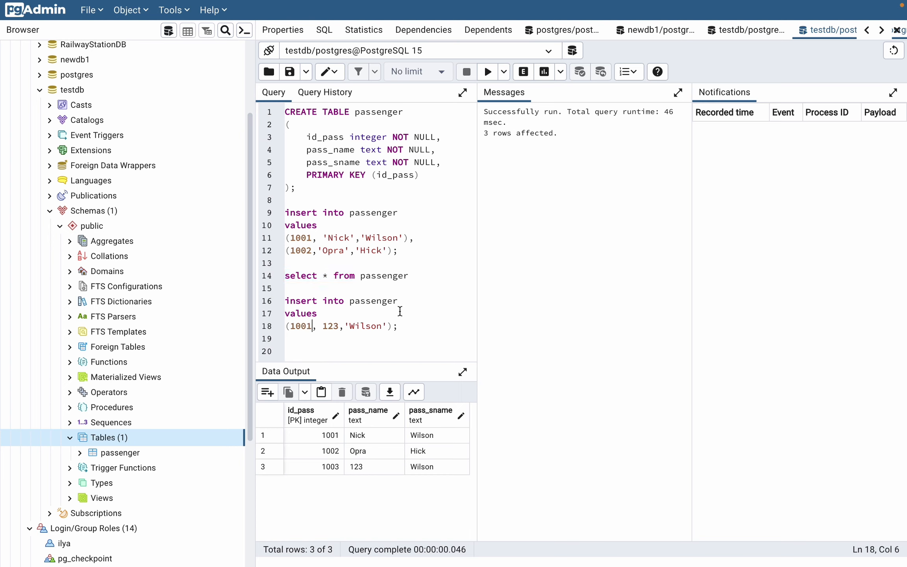
Re-run the insert with id 1001 and get the duplicate-key error on passenger_pkey.
click(489, 72)
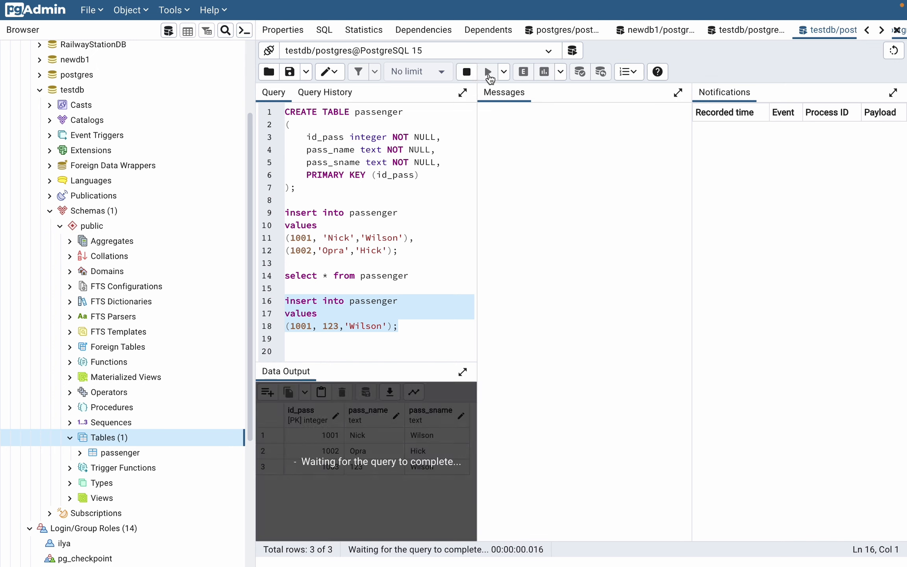
click(488, 72)
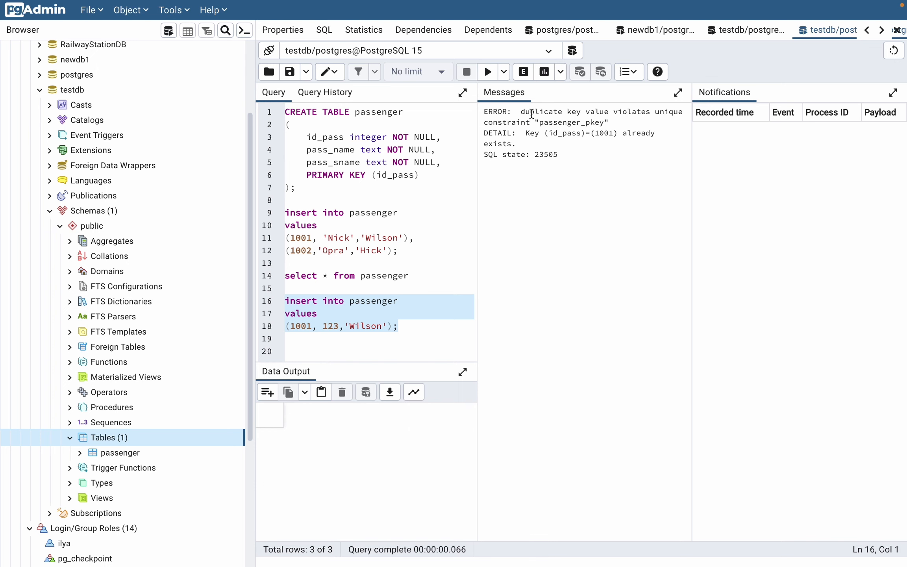
mouse_move(571, 115)
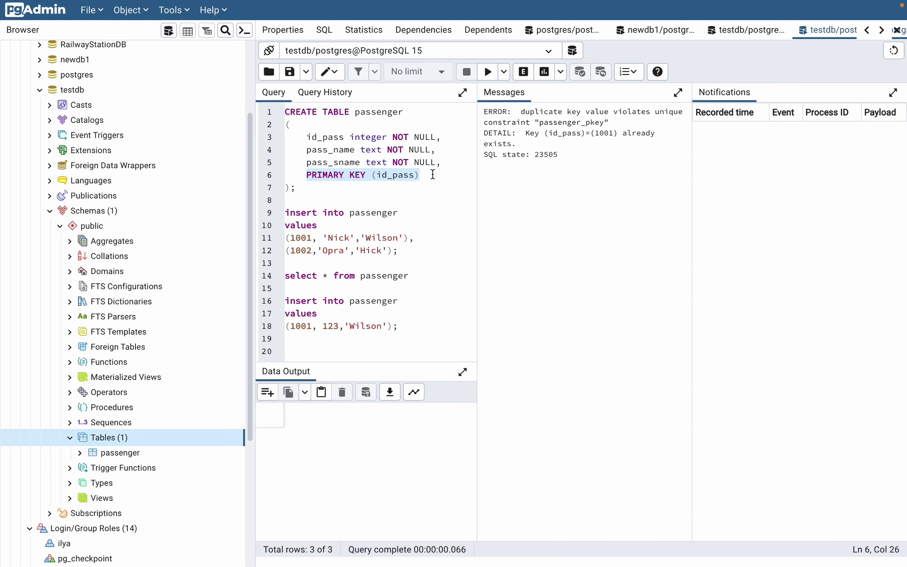
mouse_move(471, 230)
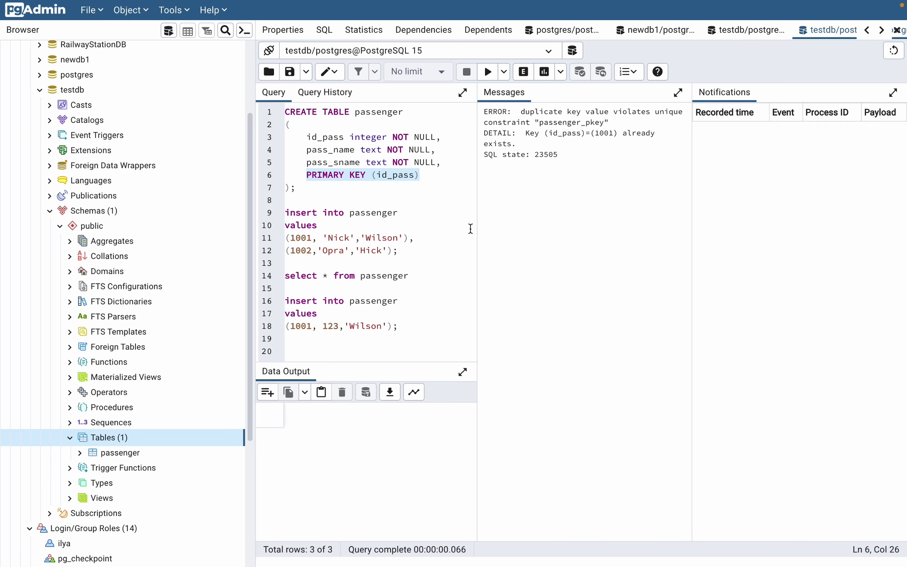
mouse_move(398, 352)
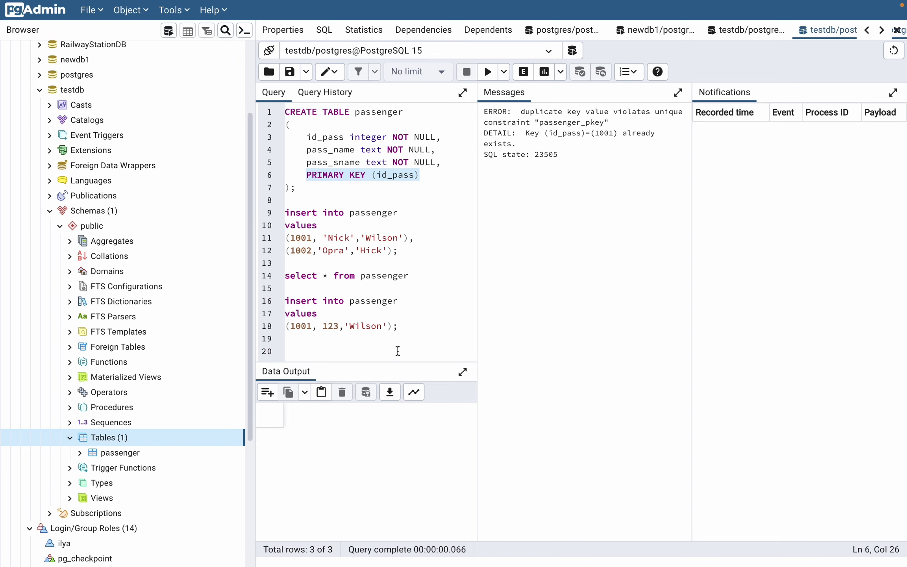
mouse_move(292, 326)
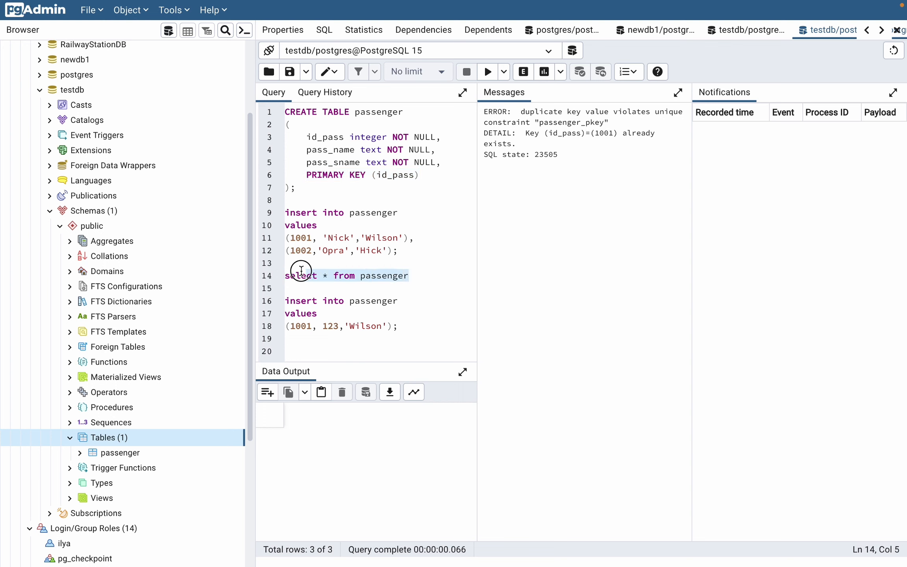
Run 'select * from passenger' confirming three rows: 1001 Nick, 1002 Opra, 1003 123.
click(488, 72)
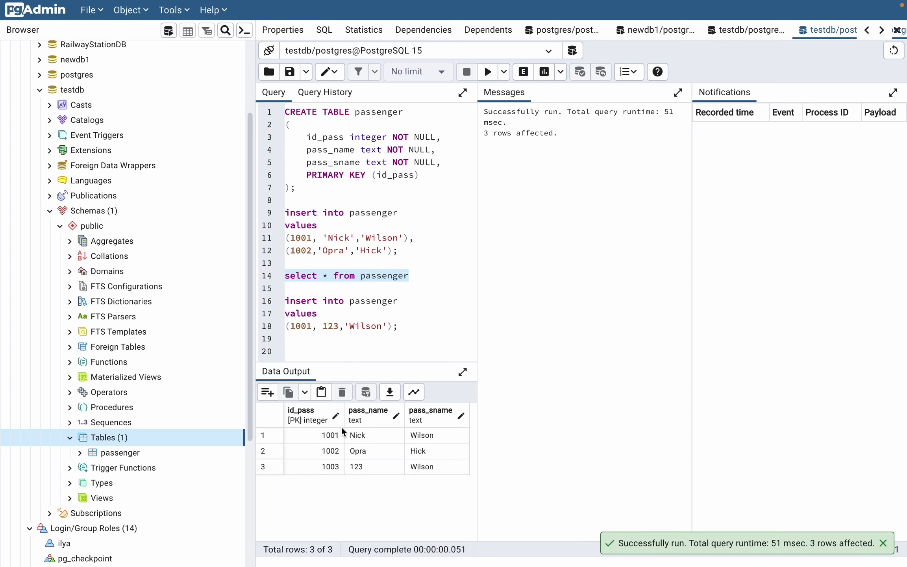
mouse_move(347, 436)
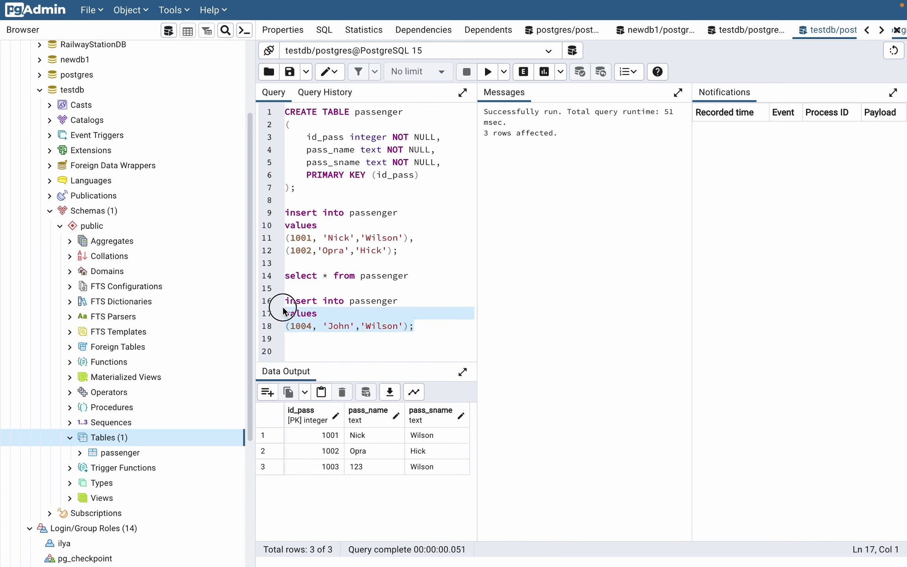
Insert 1004 John Wilson and rerun the select to list four passenger rows.
click(487, 71)
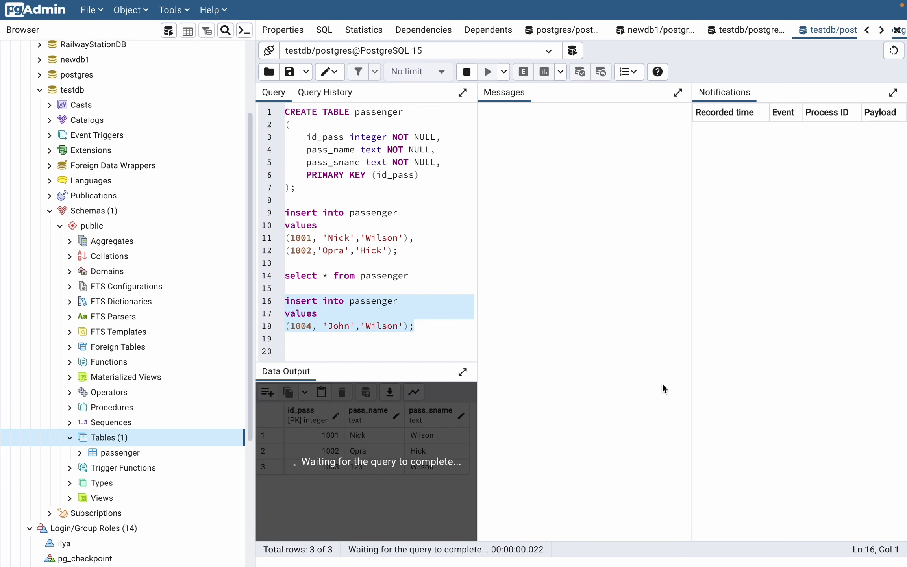
click(486, 72)
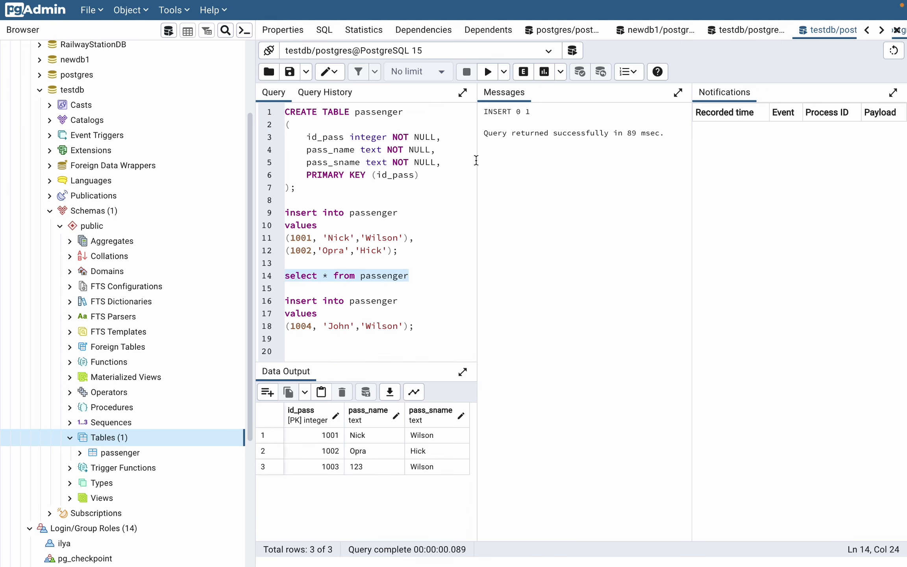
click(488, 71)
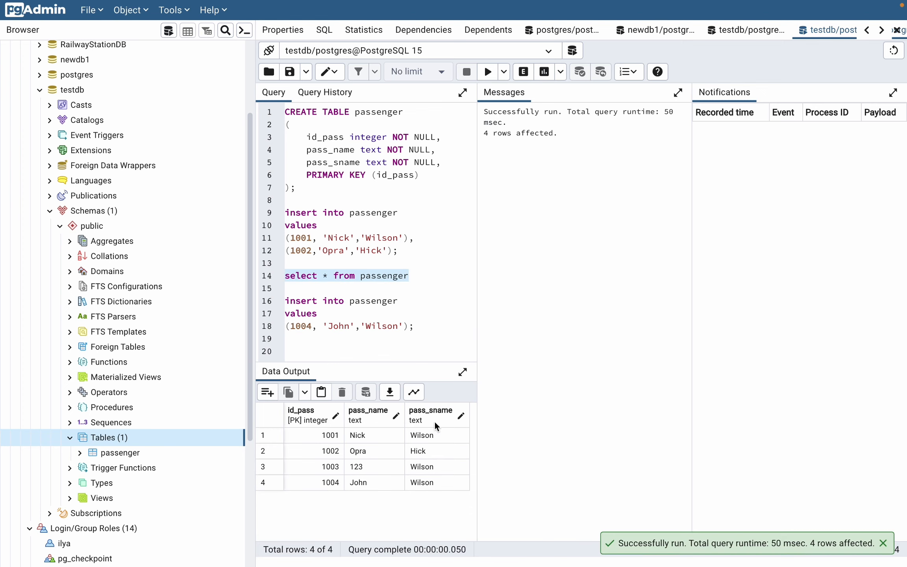
mouse_move(390, 471)
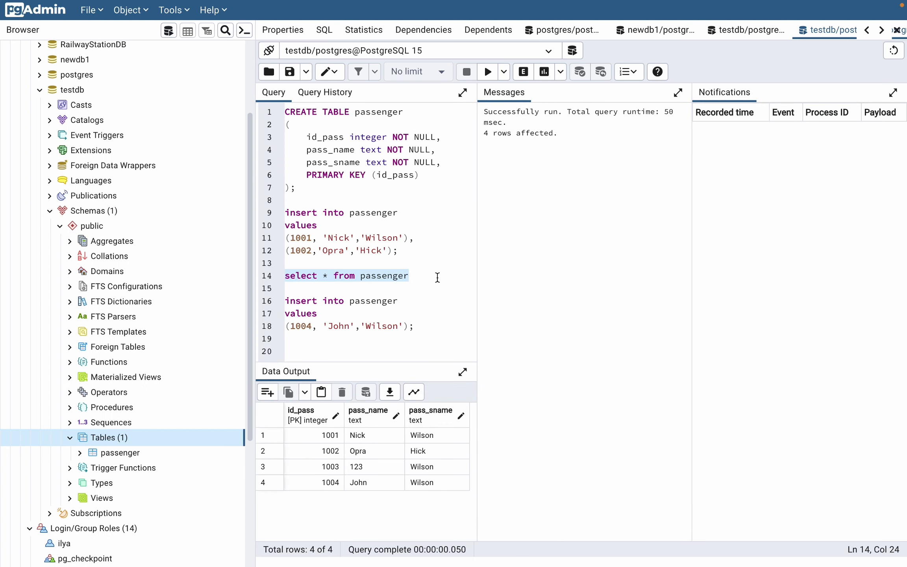
mouse_move(473, 291)
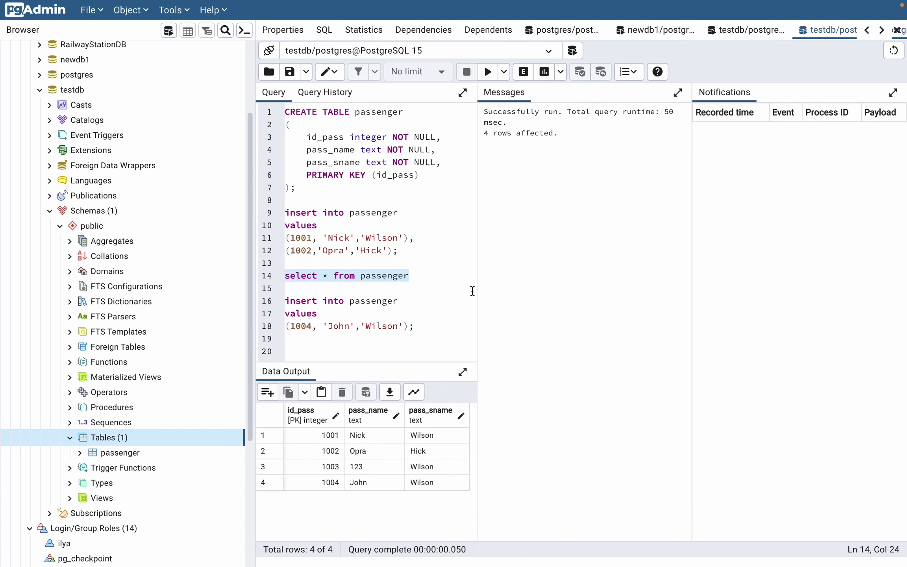
mouse_move(465, 292)
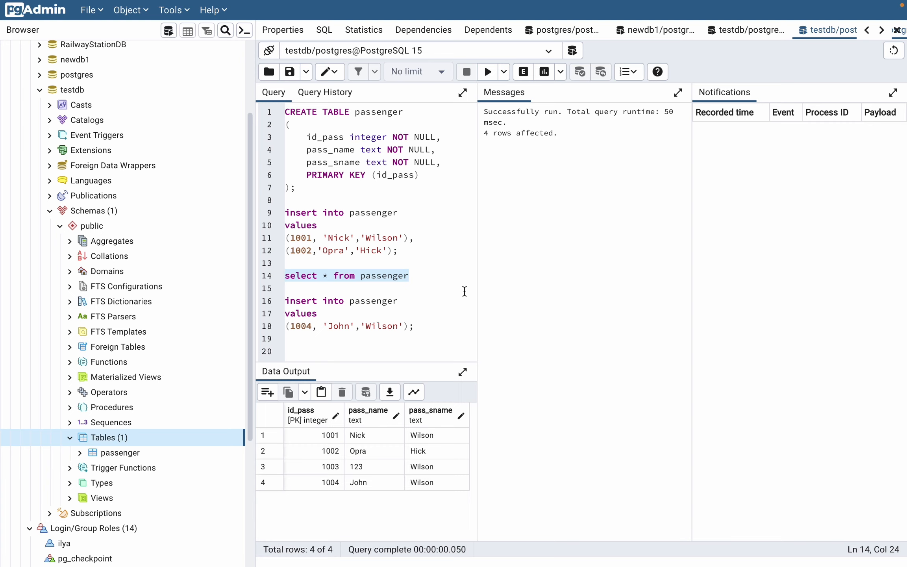
mouse_move(506, 285)
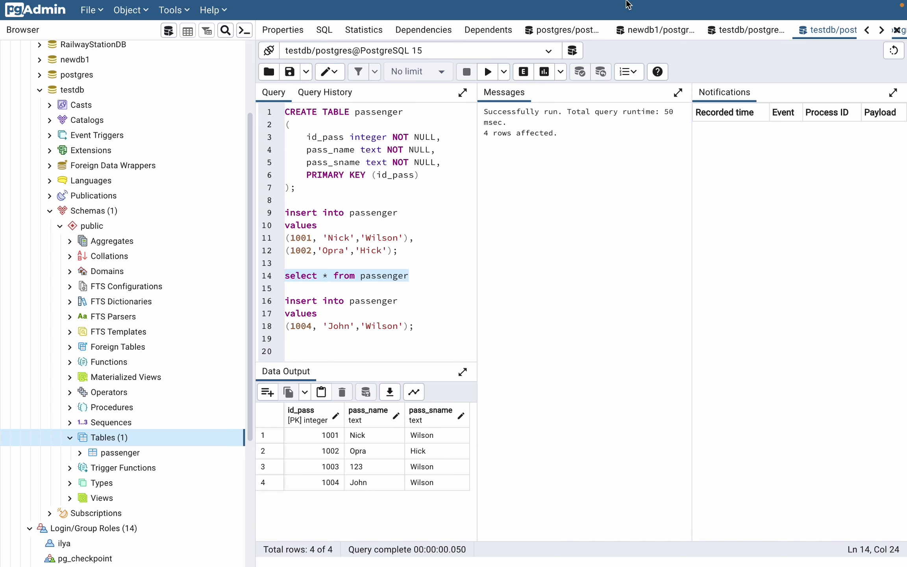
mouse_move(657, 172)
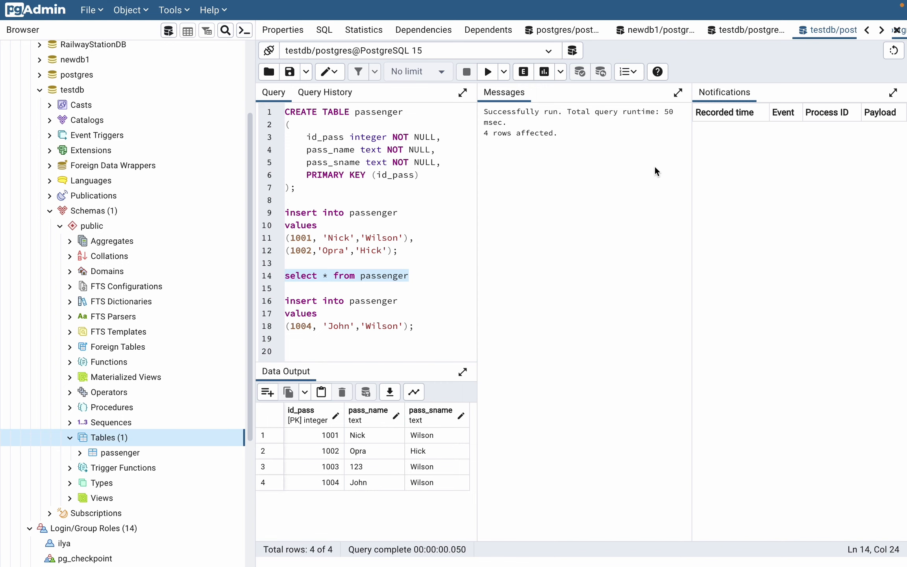
mouse_move(656, 140)
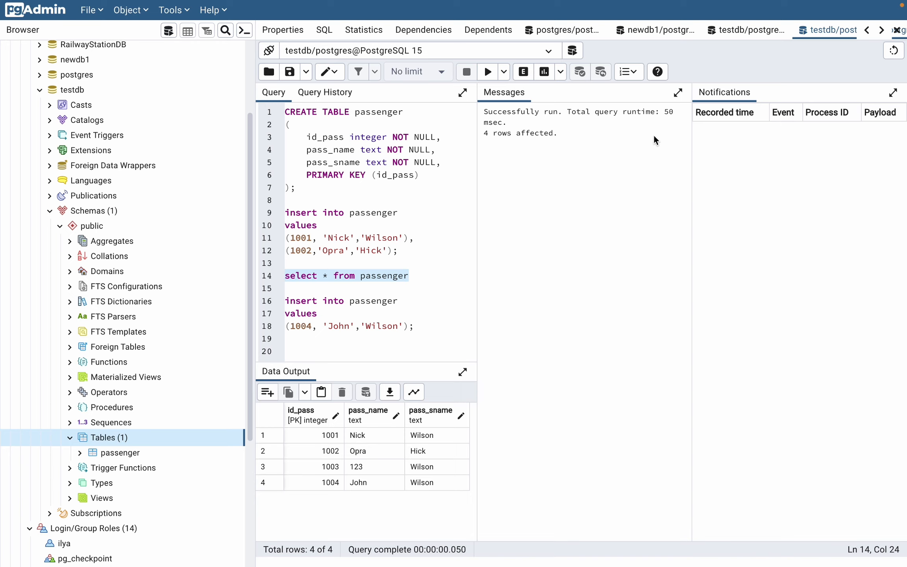